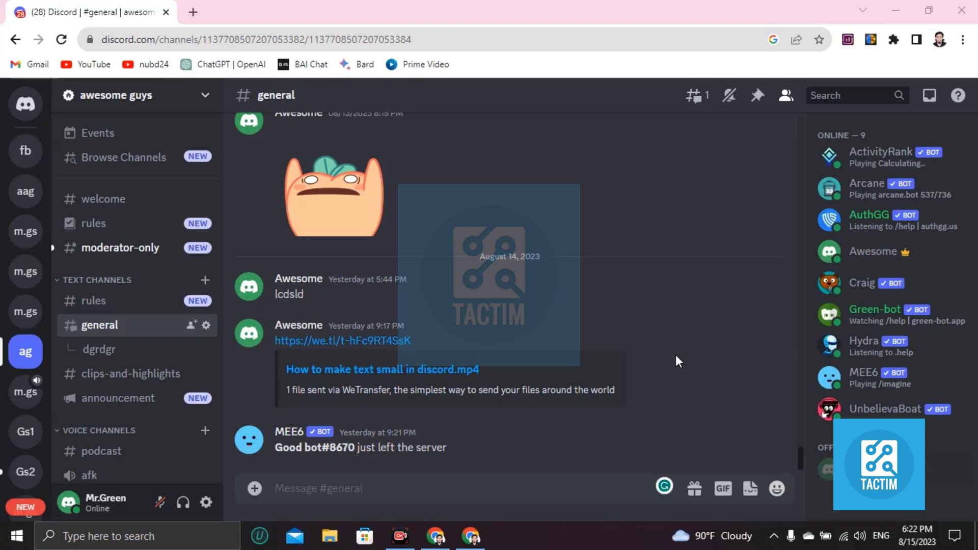
pyautogui.moveTo(567, 352)
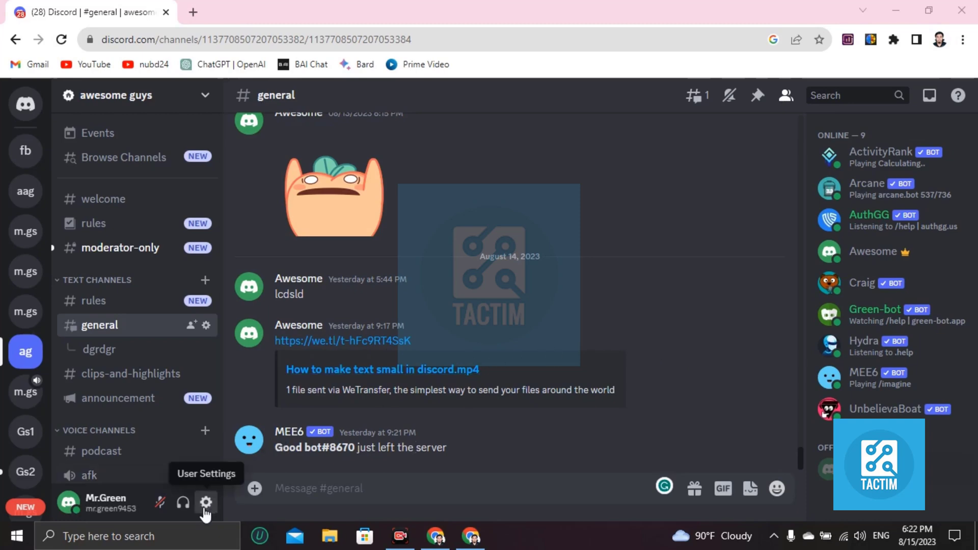
# - Open User Settings from the gear icon and scroll the My Account page
pyautogui.click(206, 502)
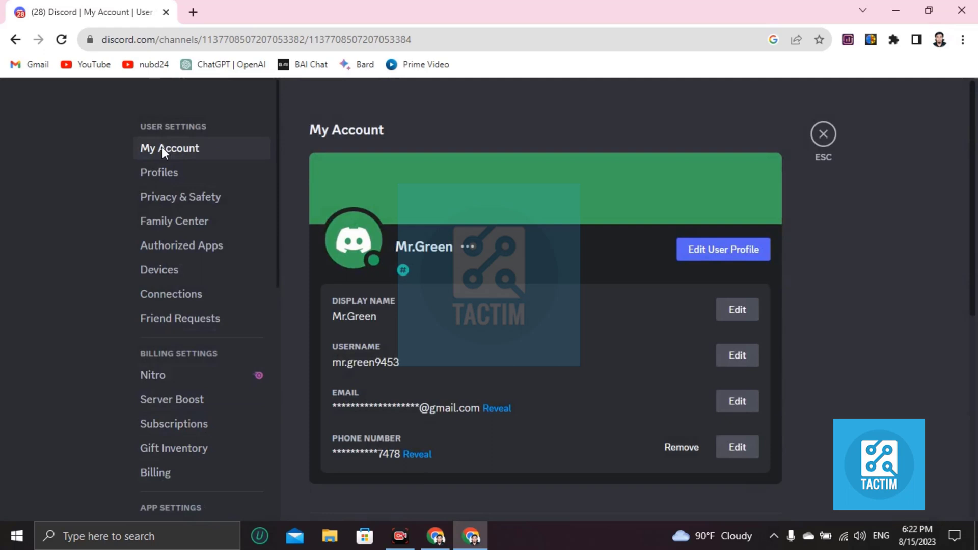
pyautogui.moveTo(180, 197)
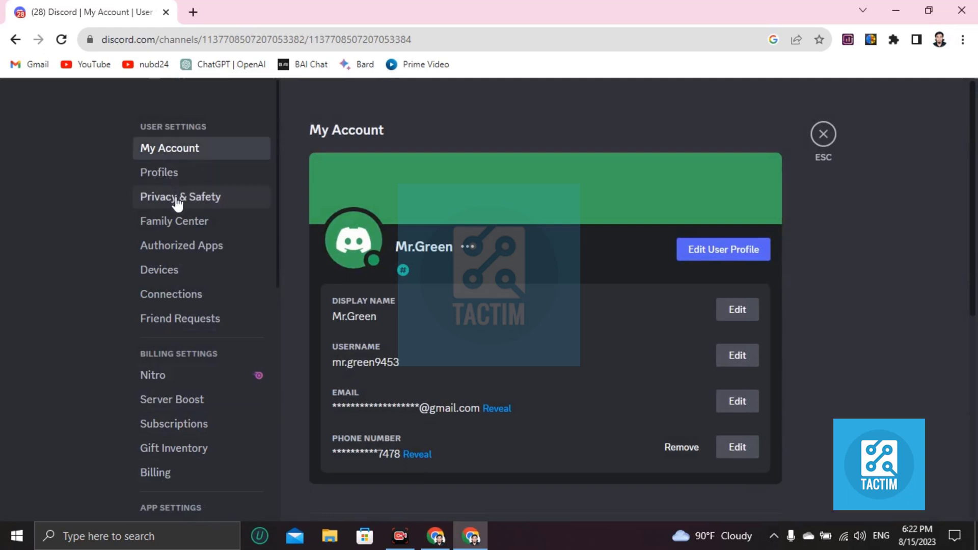
pyautogui.scroll(-3)
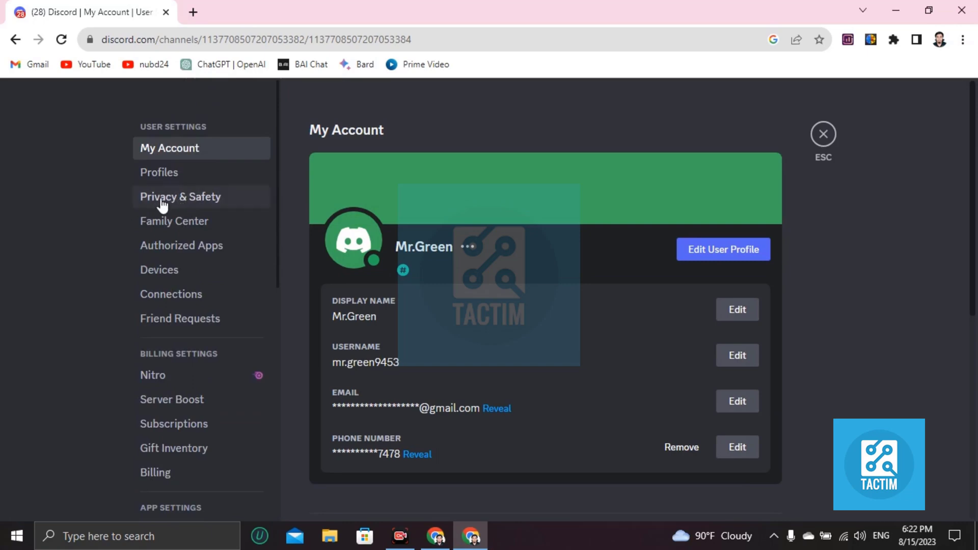
# - Go to Privacy & Safety and scroll down to 'Request all of my Data'
pyautogui.click(181, 197)
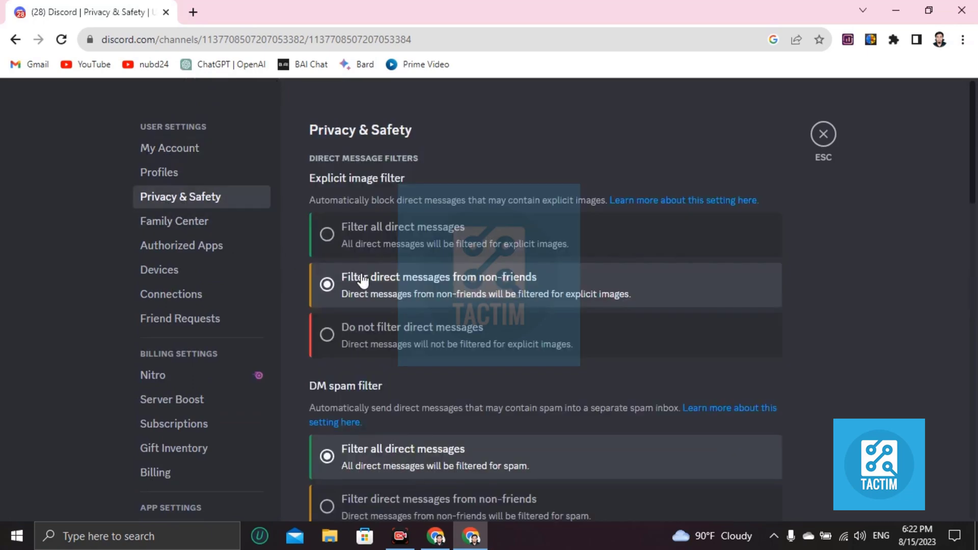
pyautogui.scroll(-3)
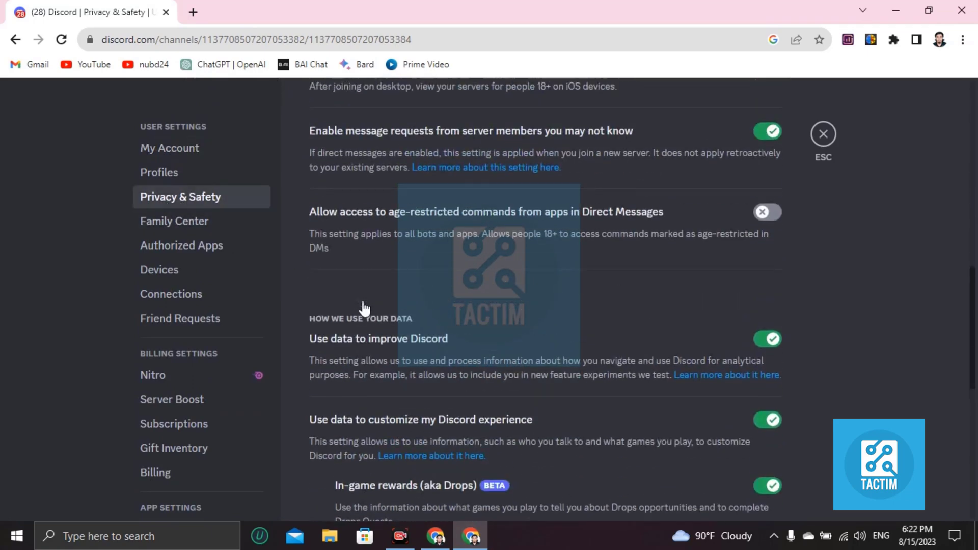
pyautogui.scroll(-3)
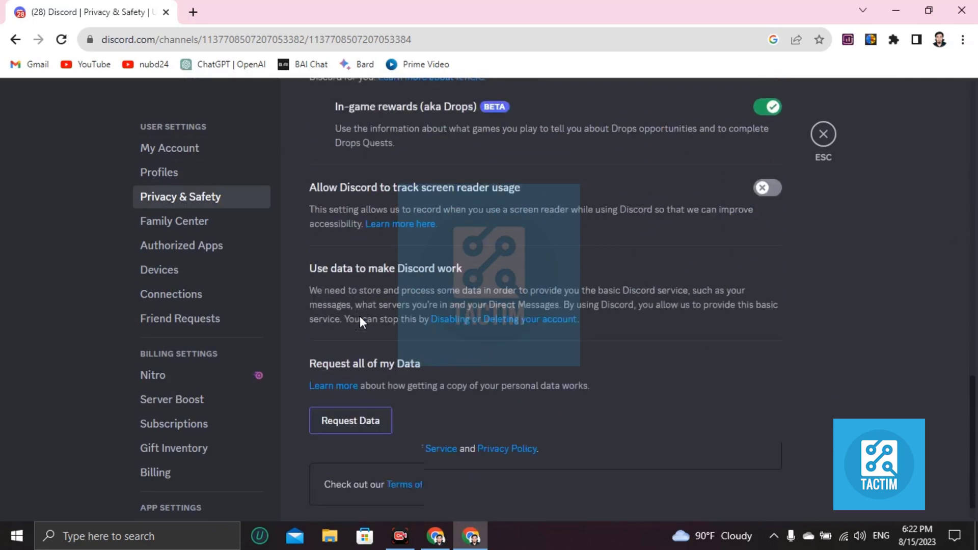
pyautogui.scroll(-3)
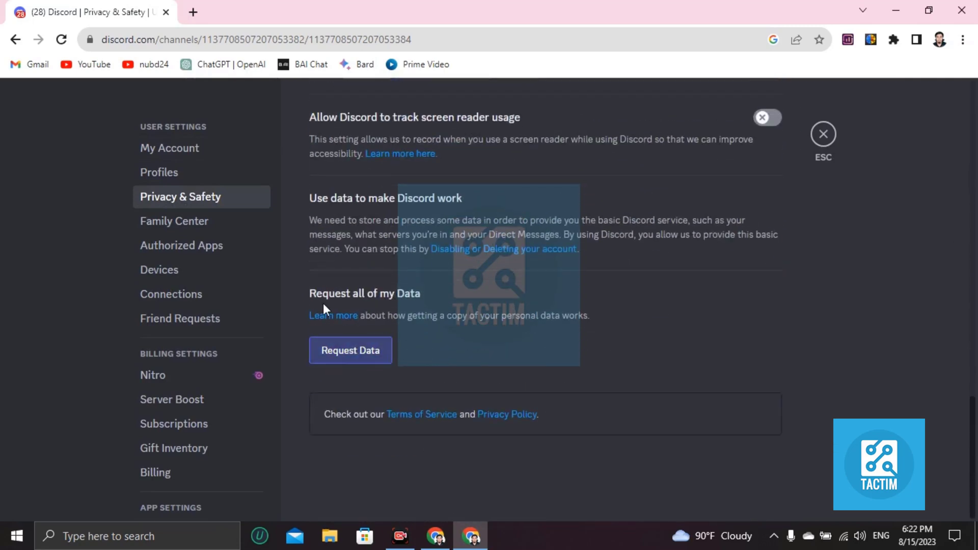
pyautogui.moveTo(349, 359)
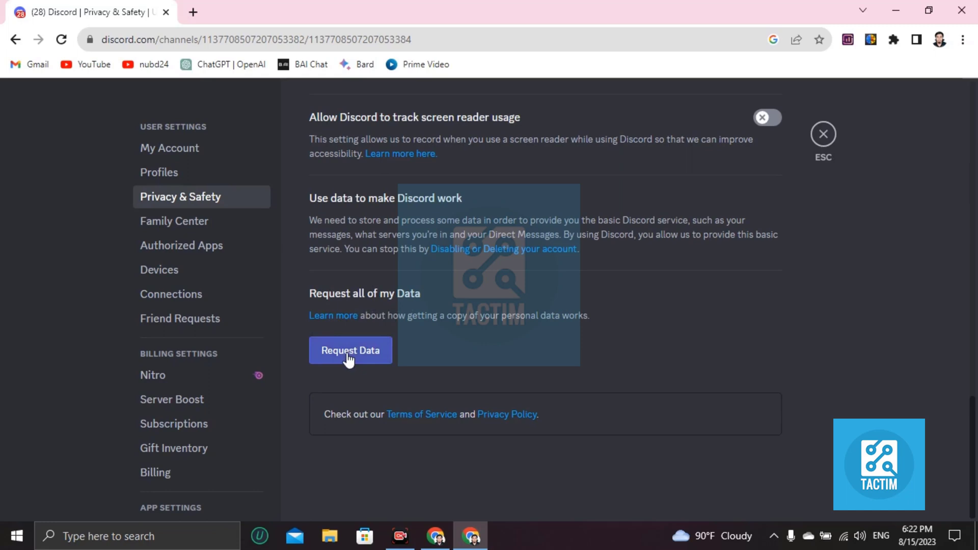
# - Open the Submit Data Request dialog with the Request Data button
pyautogui.click(350, 350)
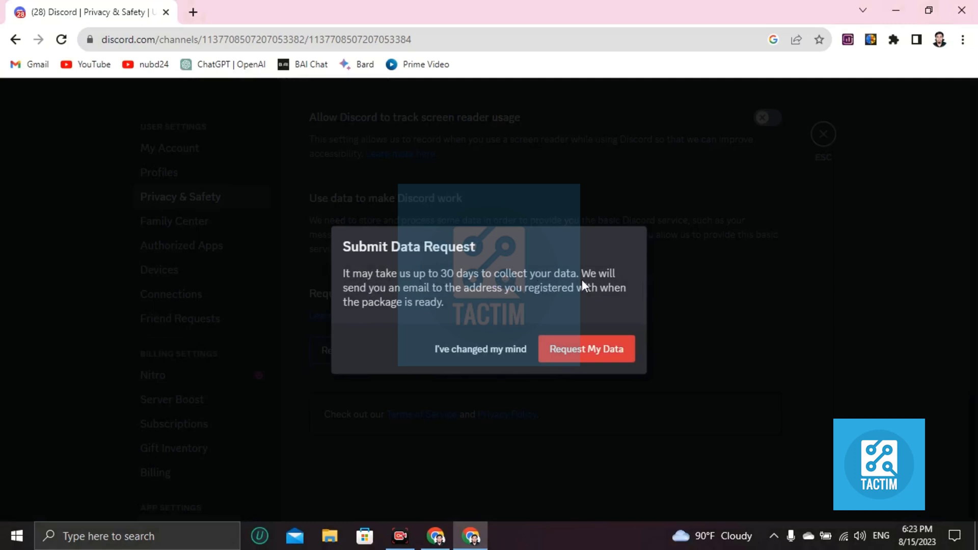
pyautogui.moveTo(433, 278)
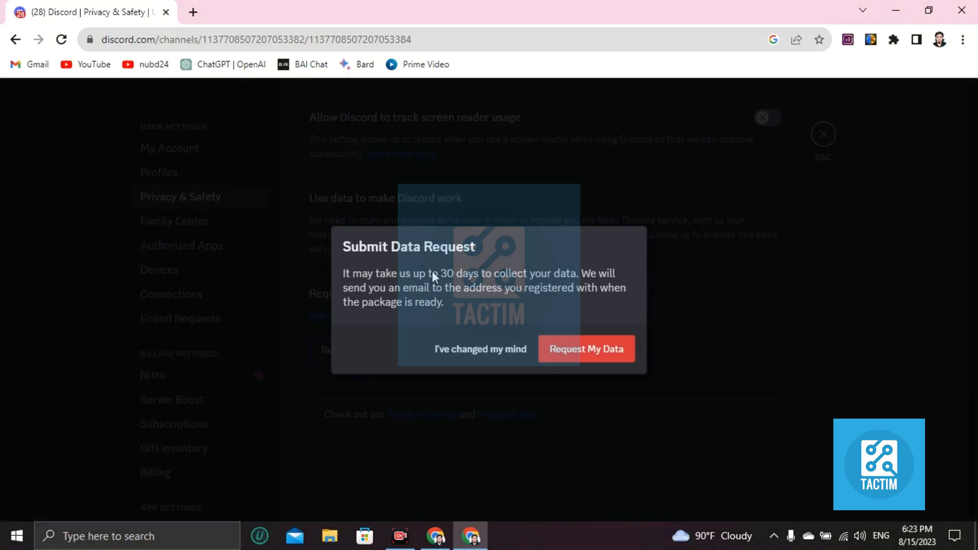
pyautogui.moveTo(478, 279)
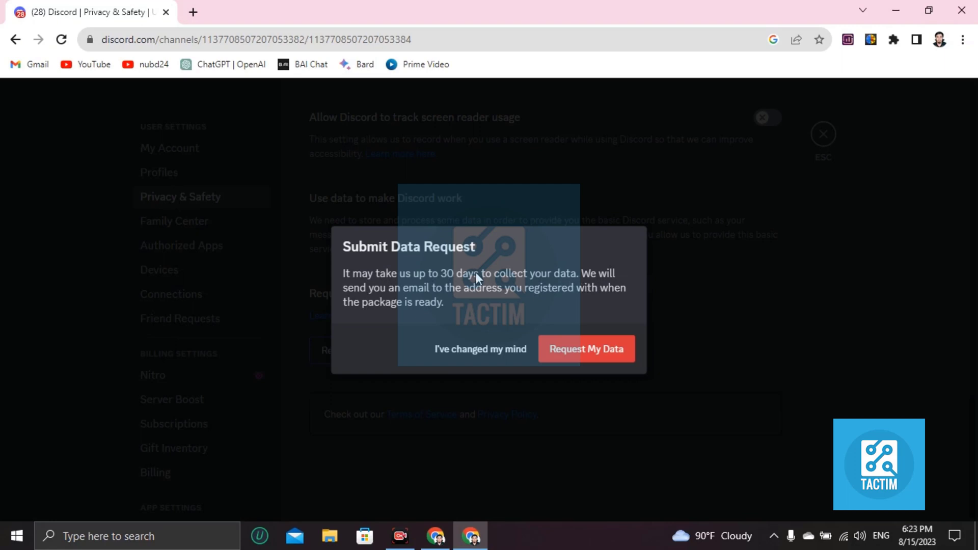
pyautogui.moveTo(474, 309)
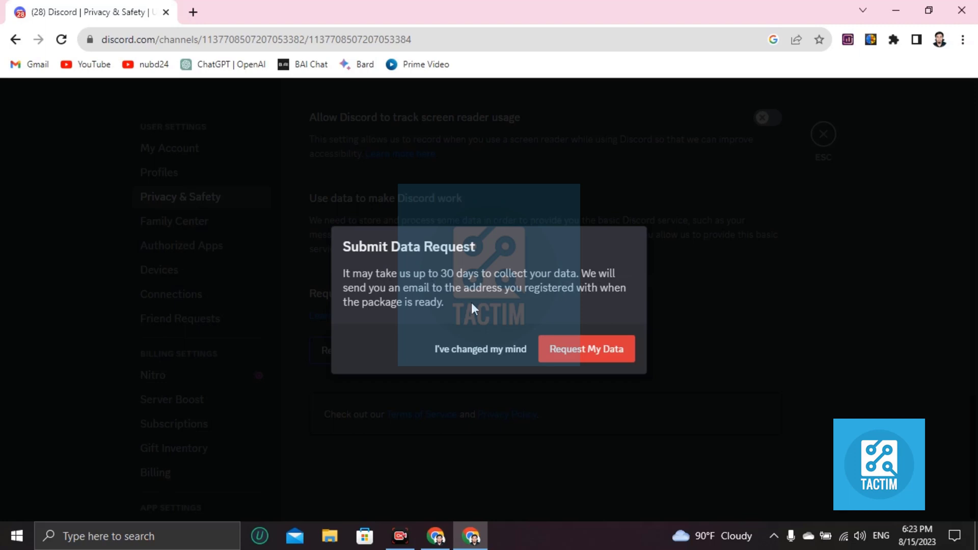
pyautogui.moveTo(478, 301)
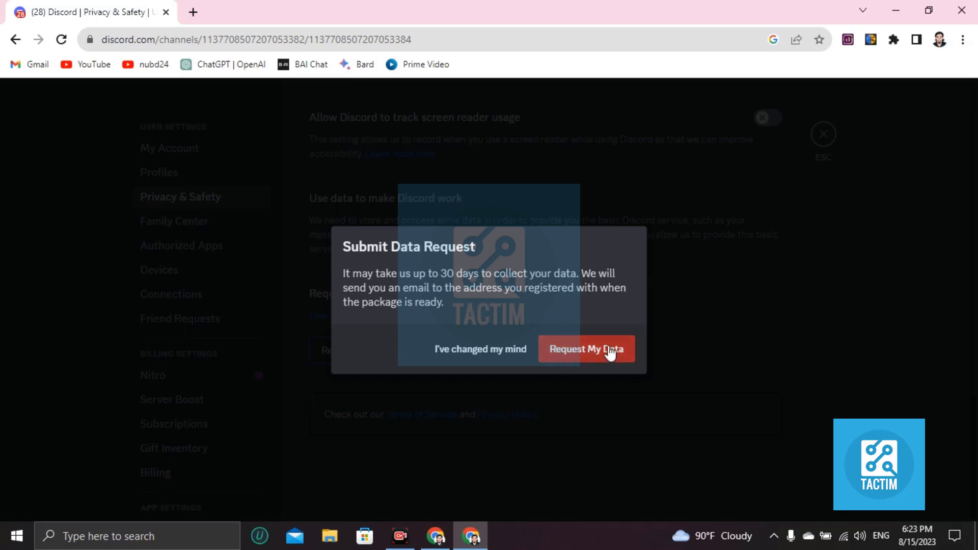
# - Confirm the dialog with 'Request My Data' to submit the data package request
pyautogui.click(586, 349)
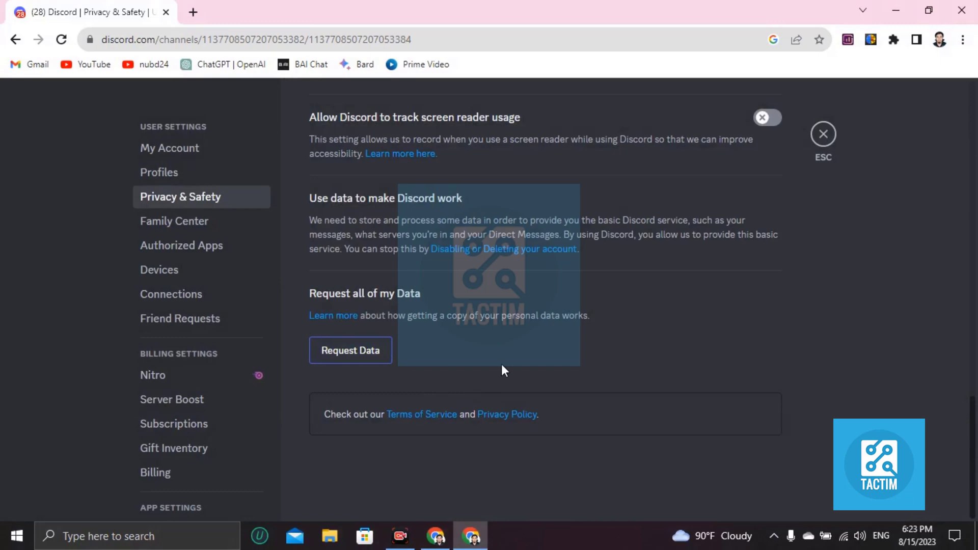
pyautogui.moveTo(467, 366)
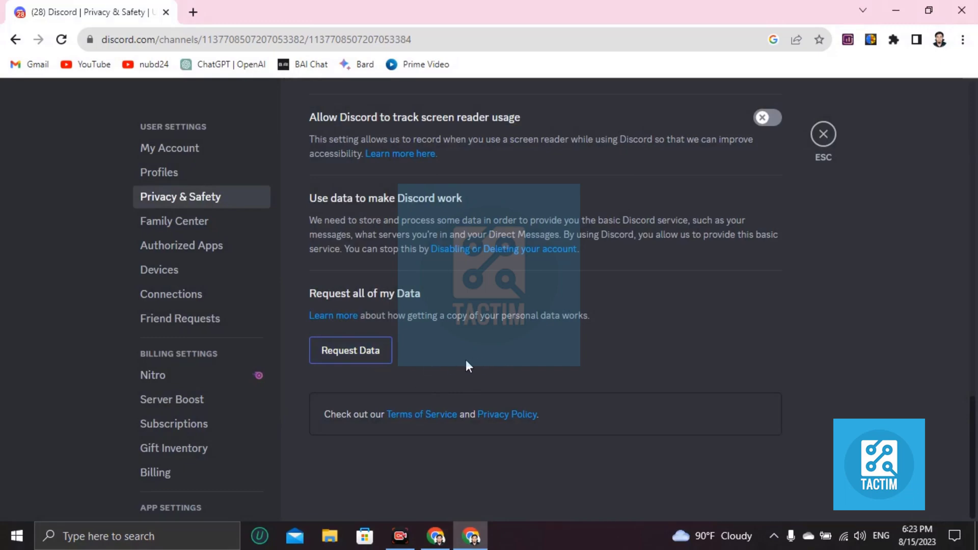
pyautogui.moveTo(478, 364)
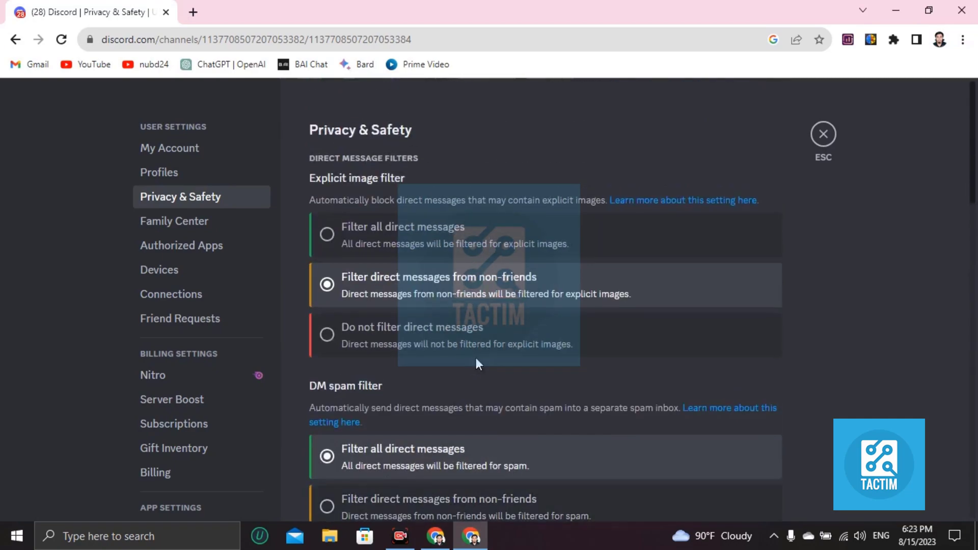
pyautogui.moveTo(872, 417)
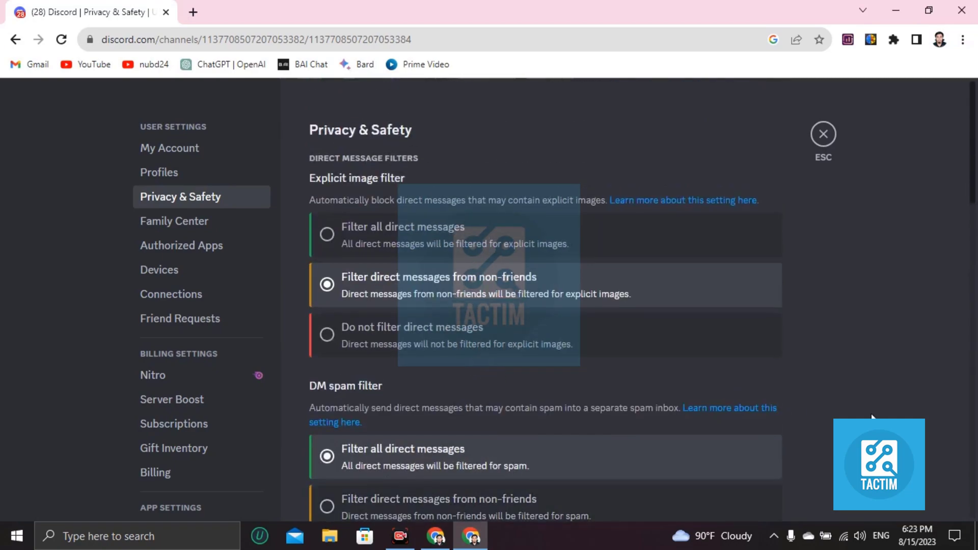